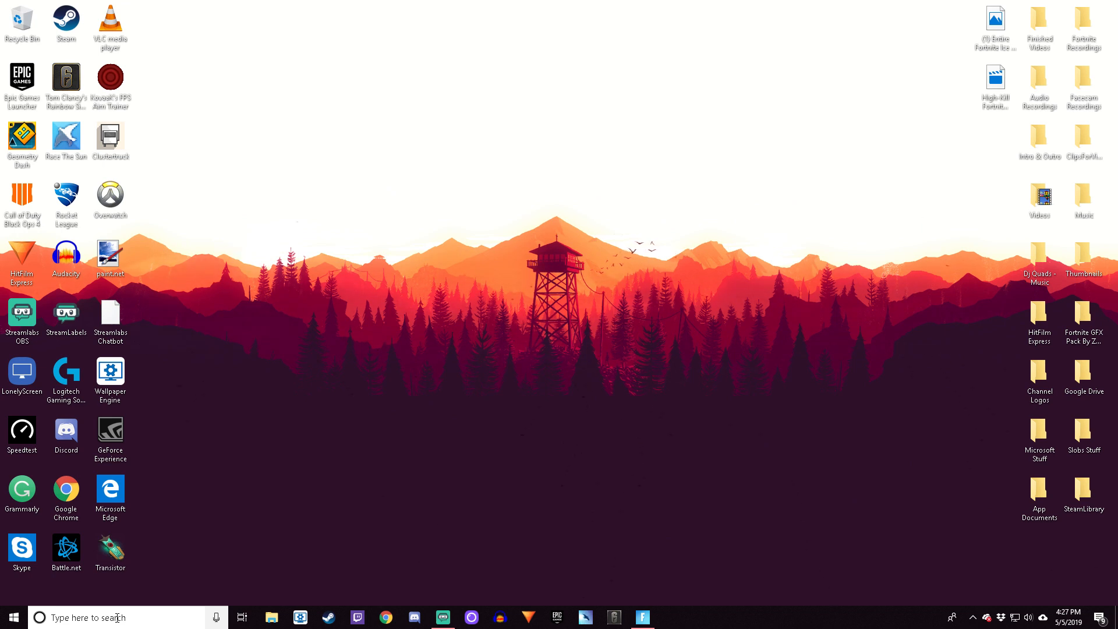
Search Windows for 'power' and open the High performance plan's settings from the results
click(11, 616)
text(power)
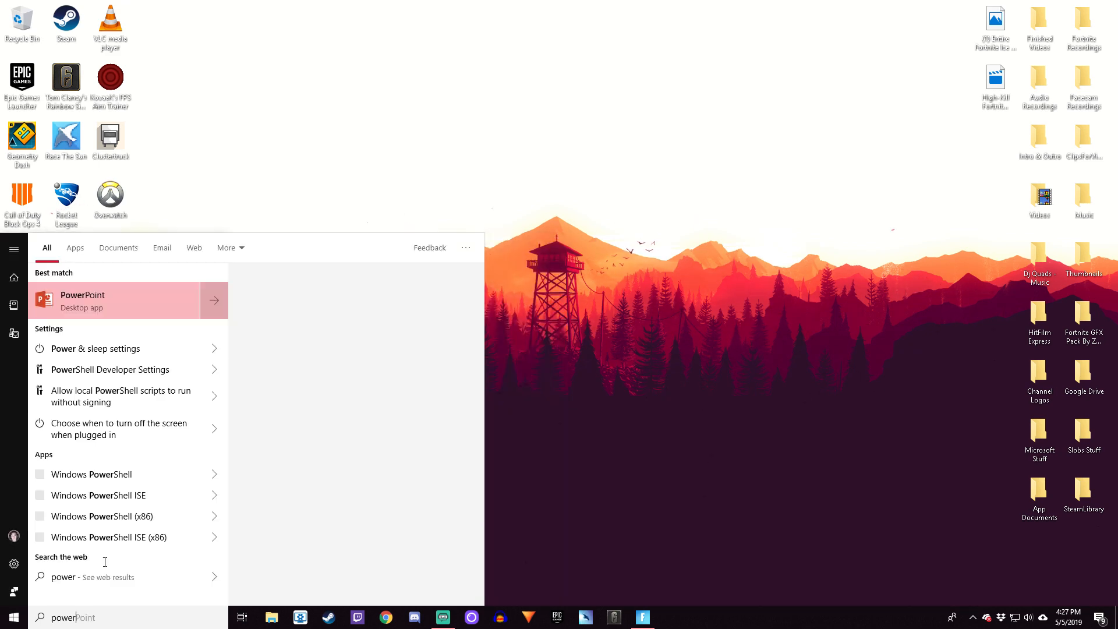
right_click(114, 300)
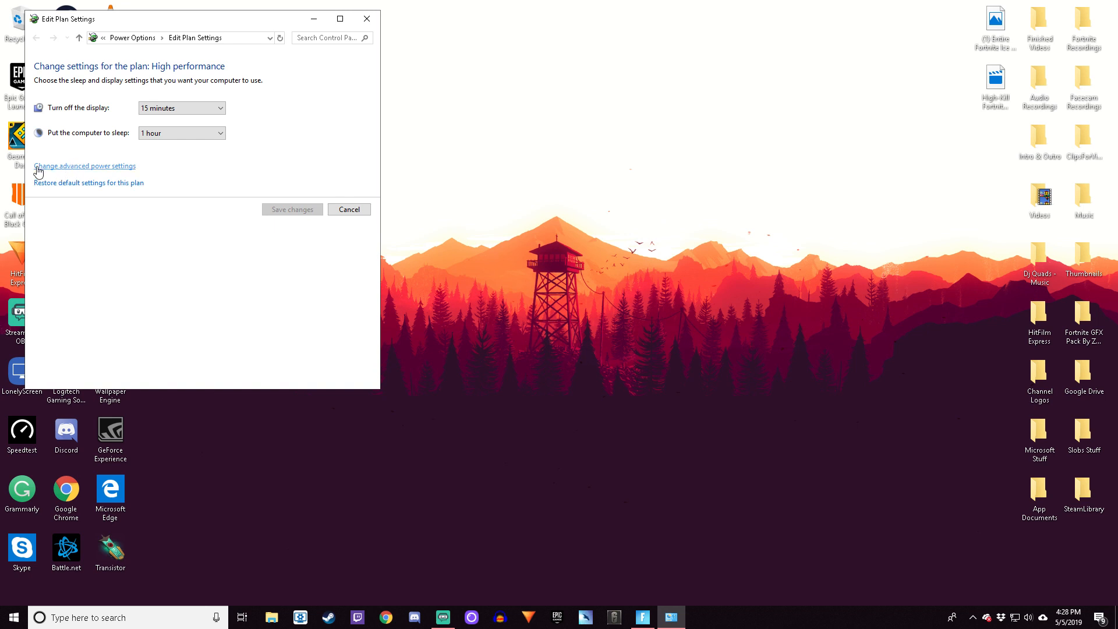
mouse_move(117, 171)
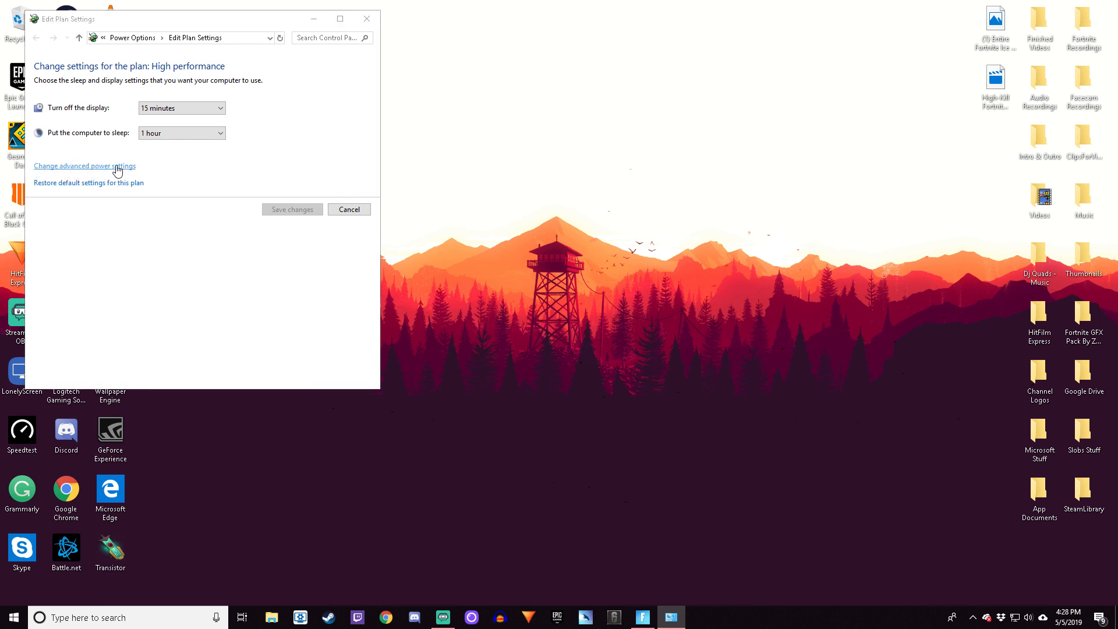
Open 'Change advanced power settings' for the High performance plan
click(84, 165)
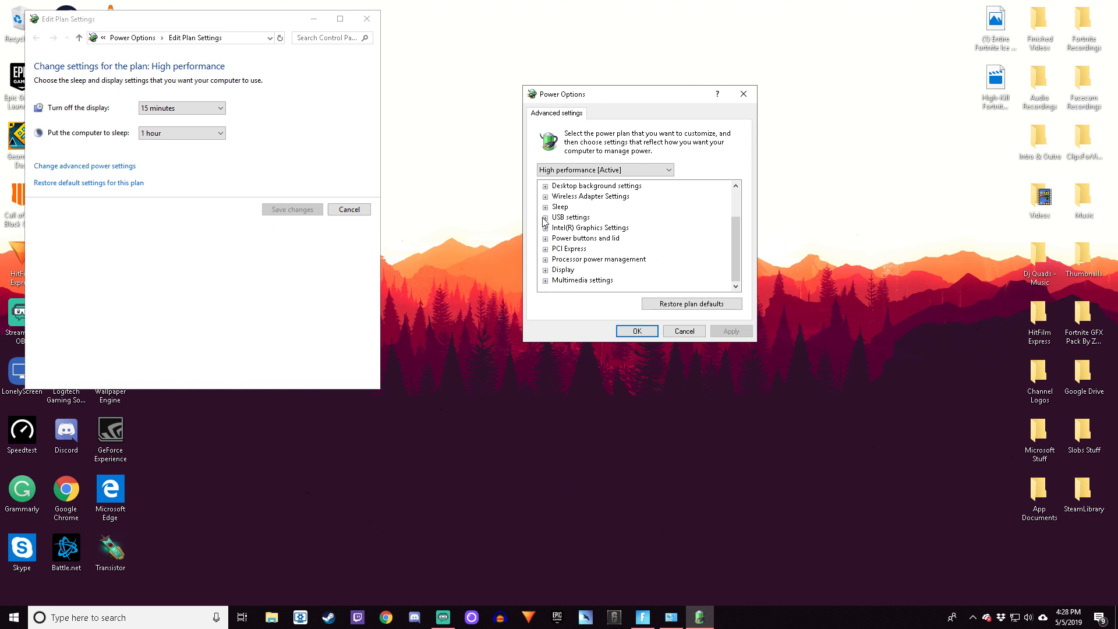
mouse_move(543, 264)
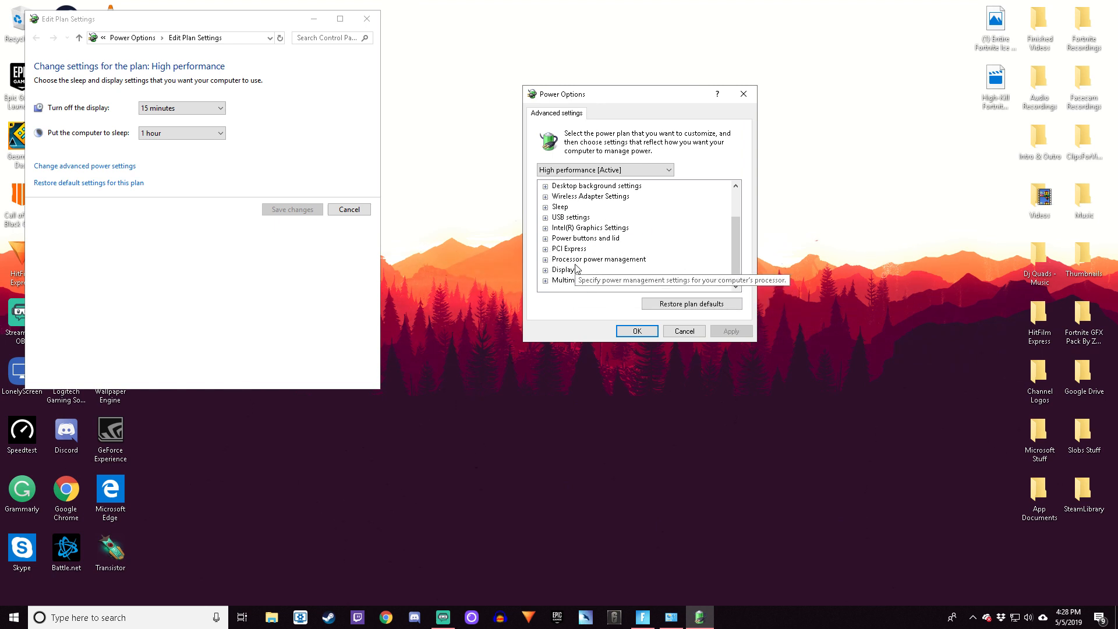
Expand Processor power management and its Minimum processor state entry
click(545, 259)
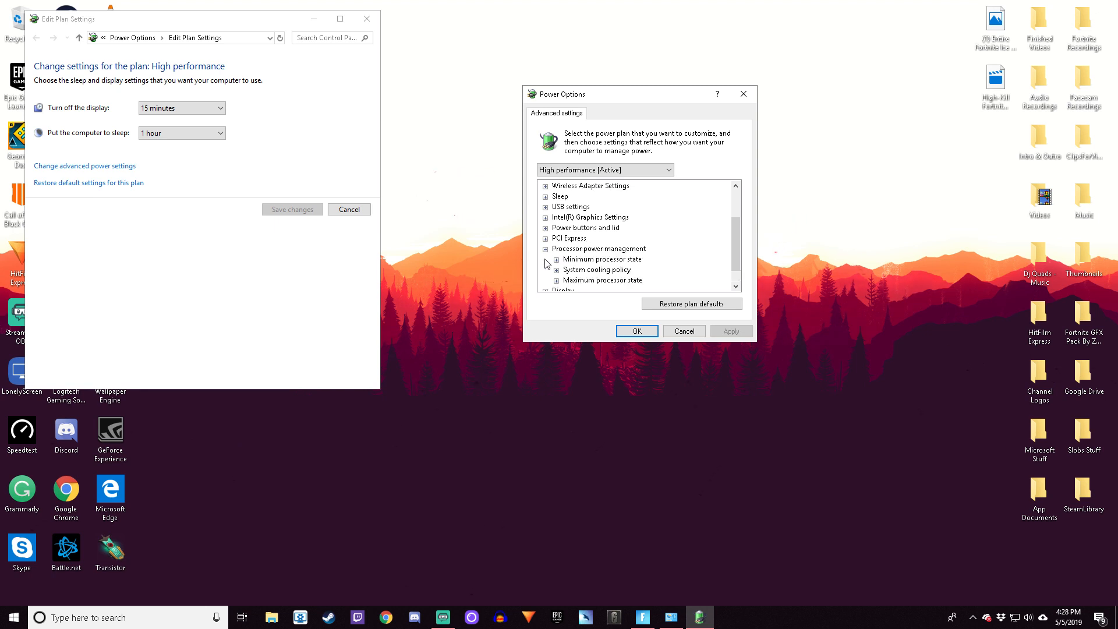
mouse_move(561, 266)
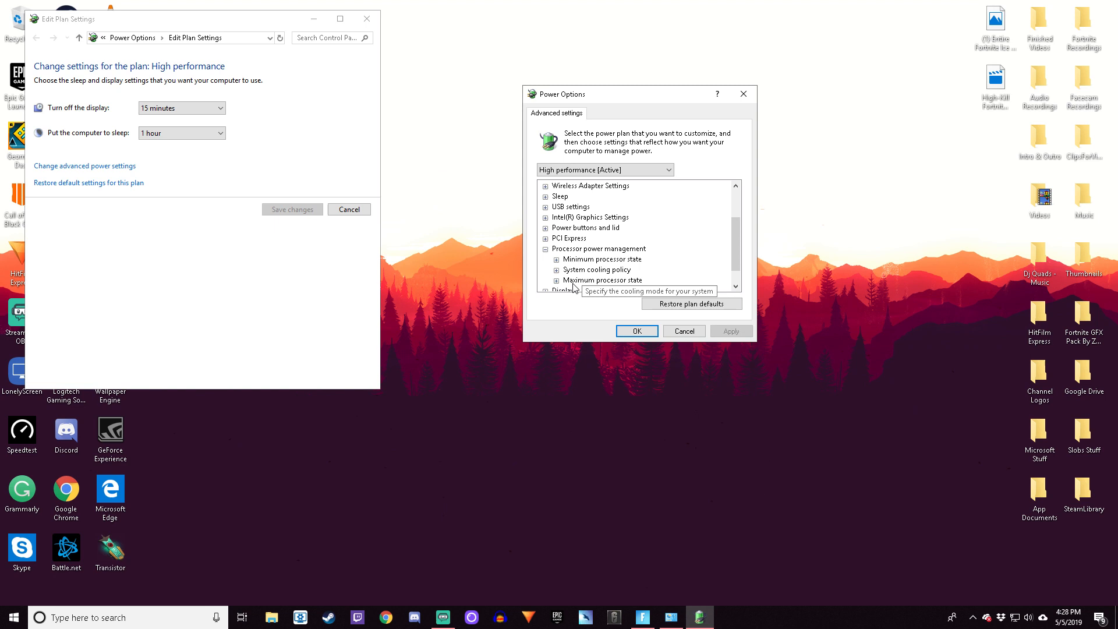
mouse_move(558, 263)
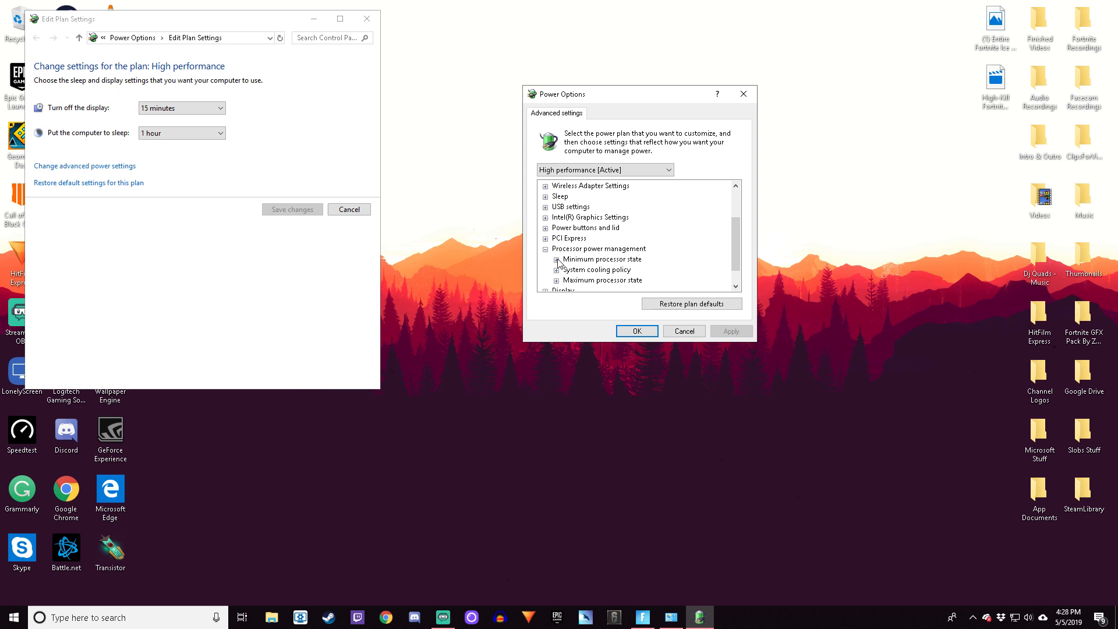
click(556, 258)
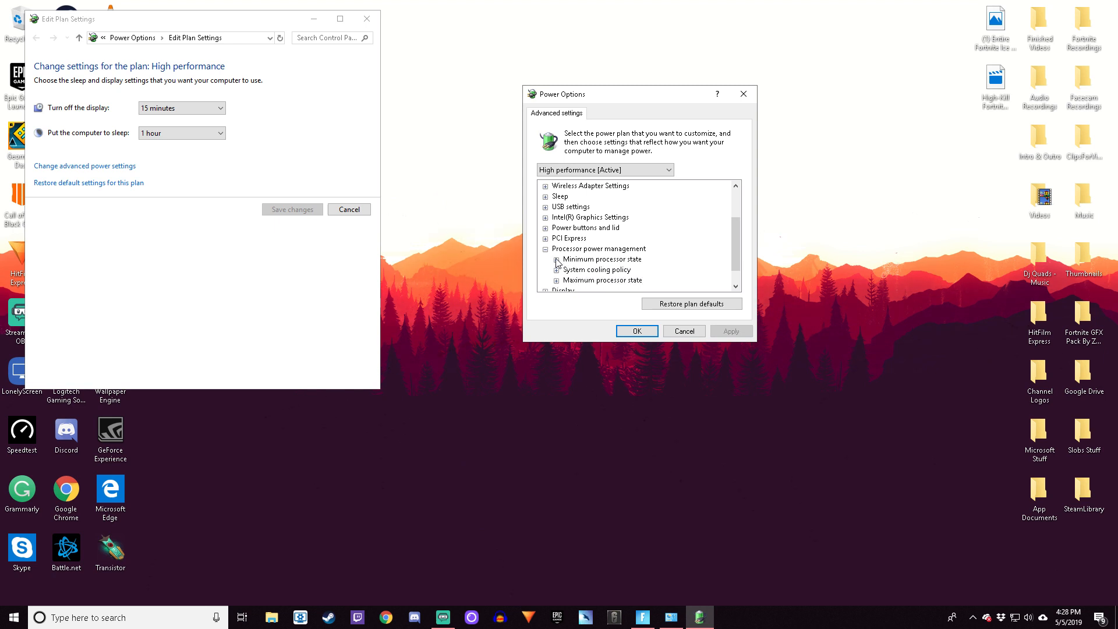
click(554, 259)
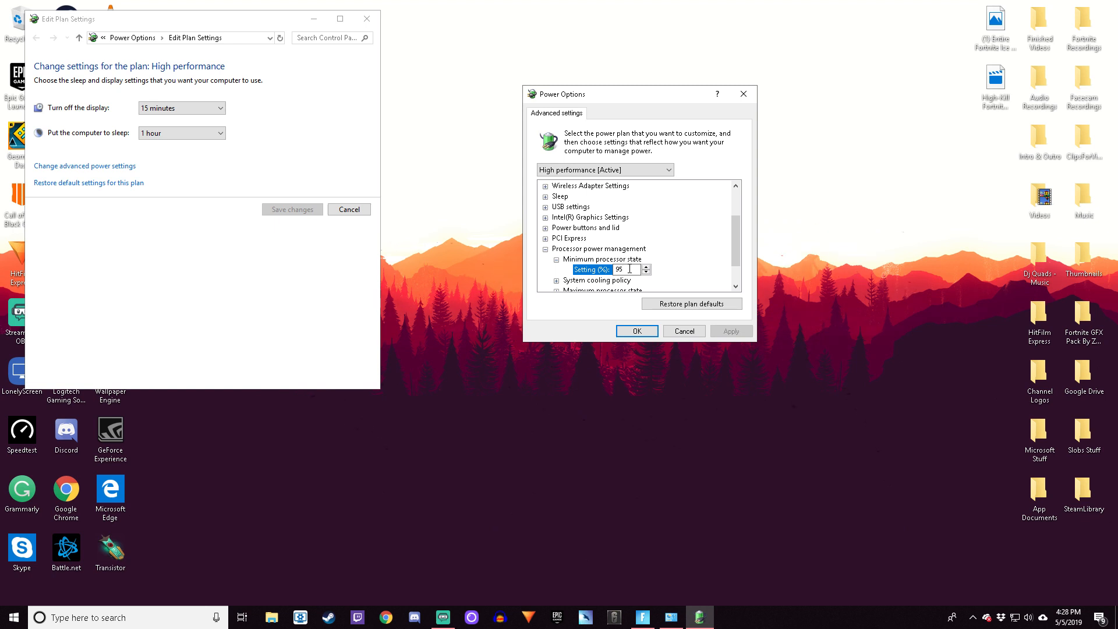
Edit the Minimum processor state percentage, setting it to 95%
click(557, 258)
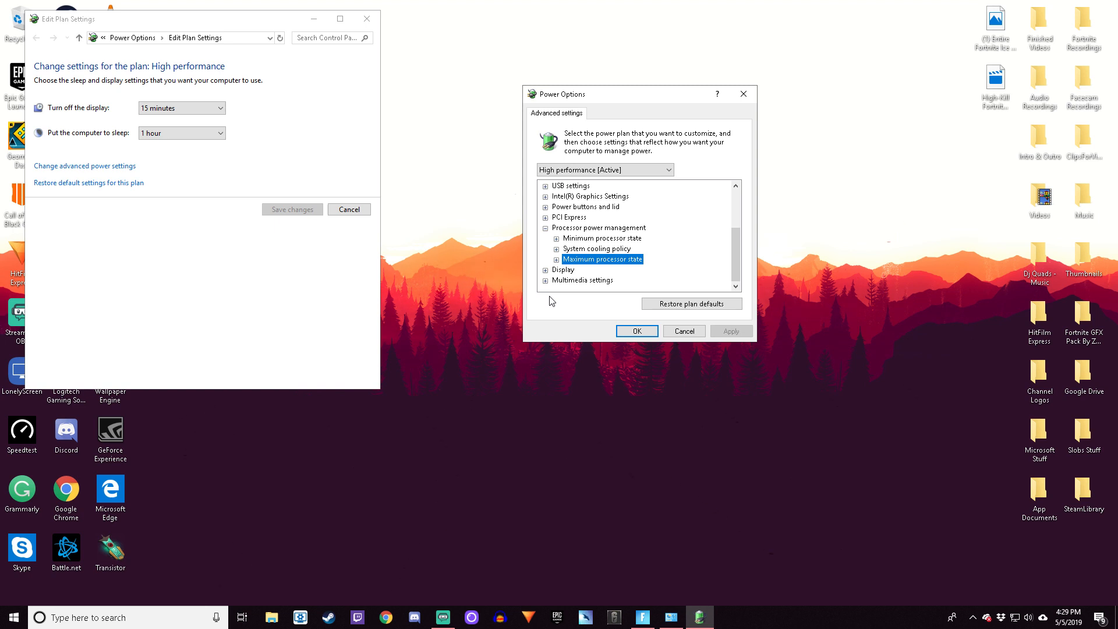
mouse_move(558, 308)
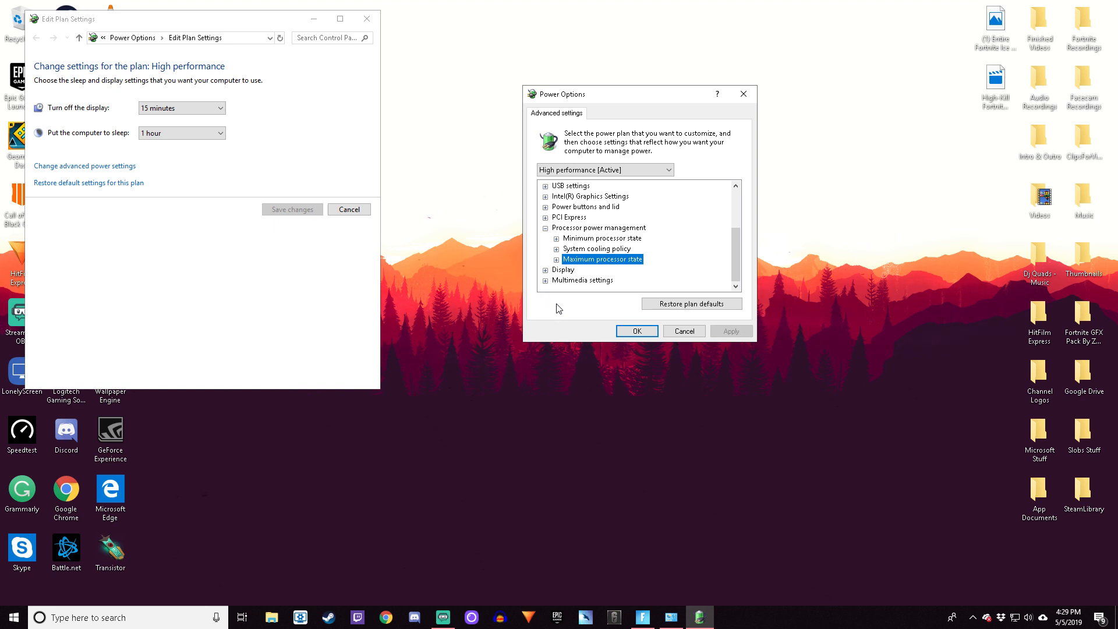
mouse_move(553, 298)
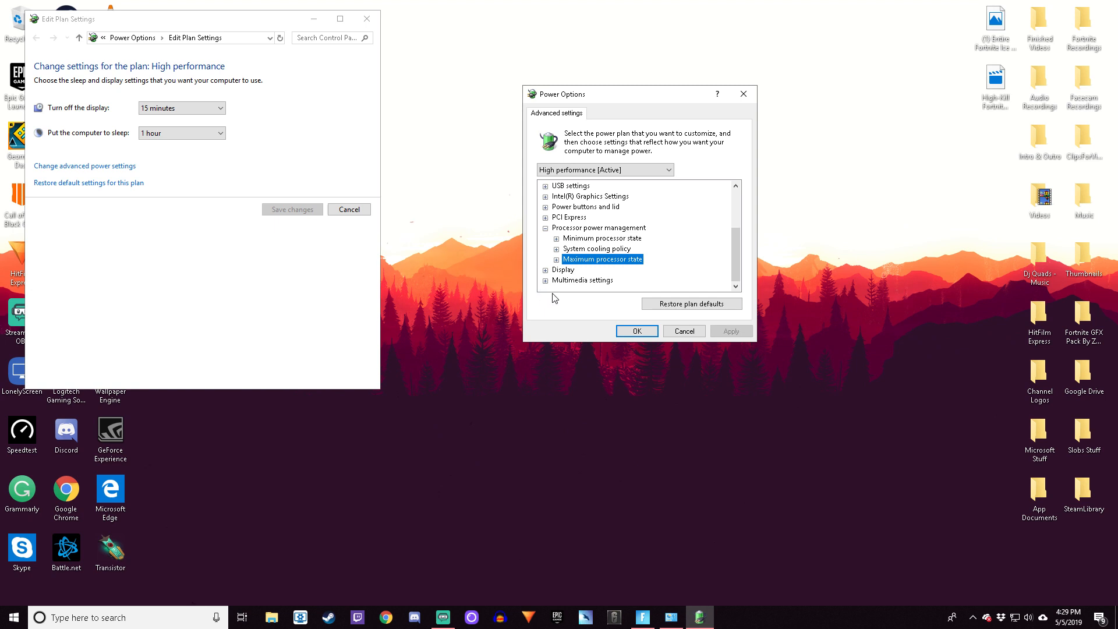